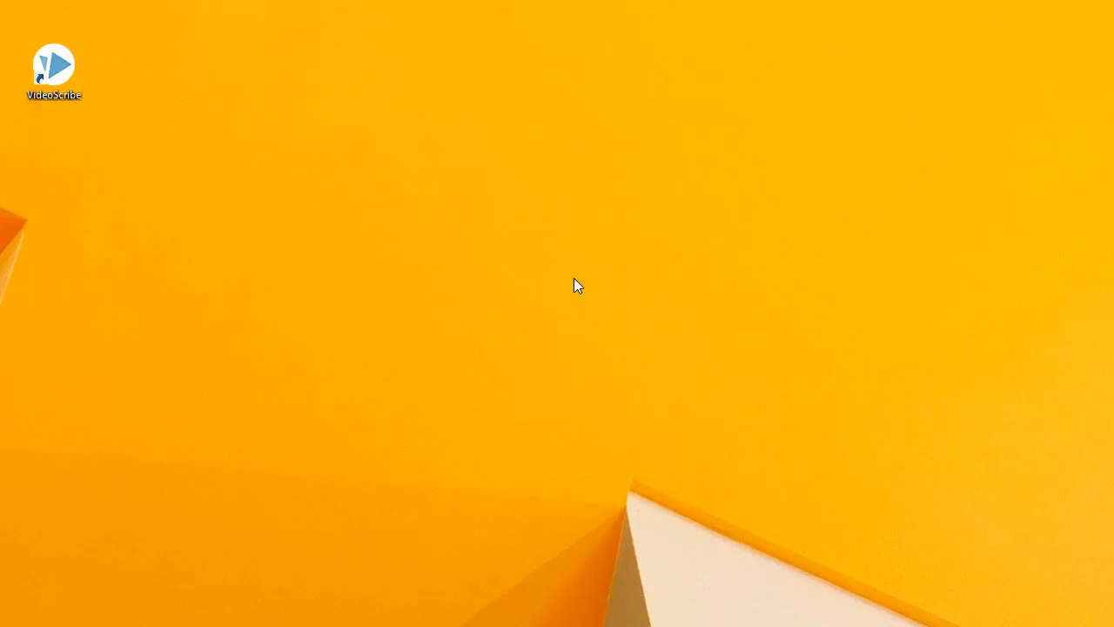
# Launch VideoScribe from its desktop shortcut to reach the local scribes library
pyautogui.doubleClick(54, 65)
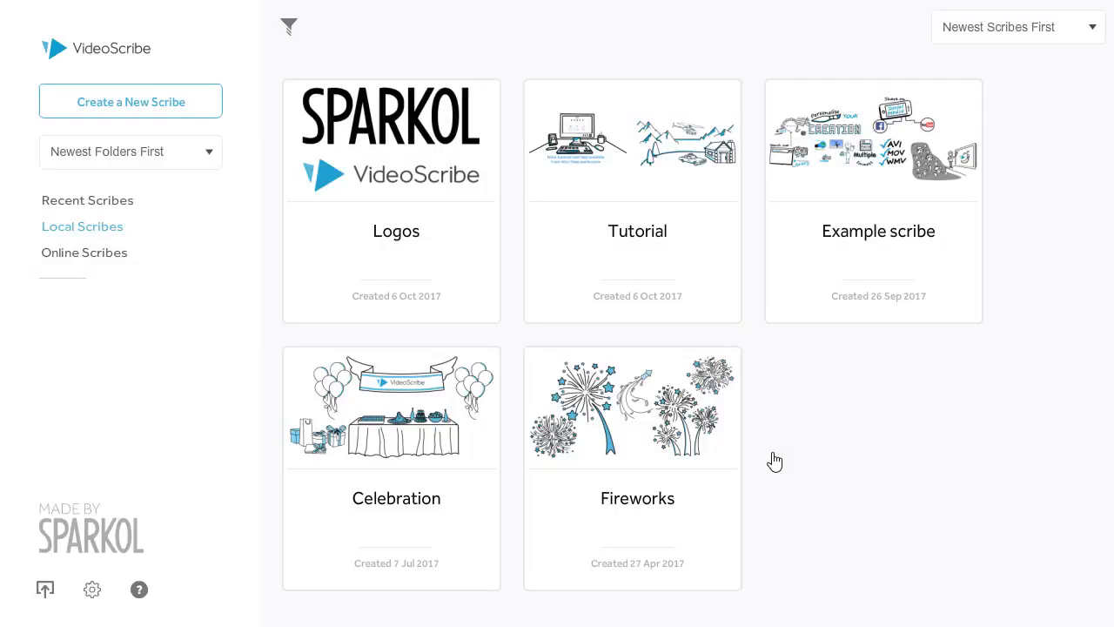
pyautogui.moveTo(135, 102)
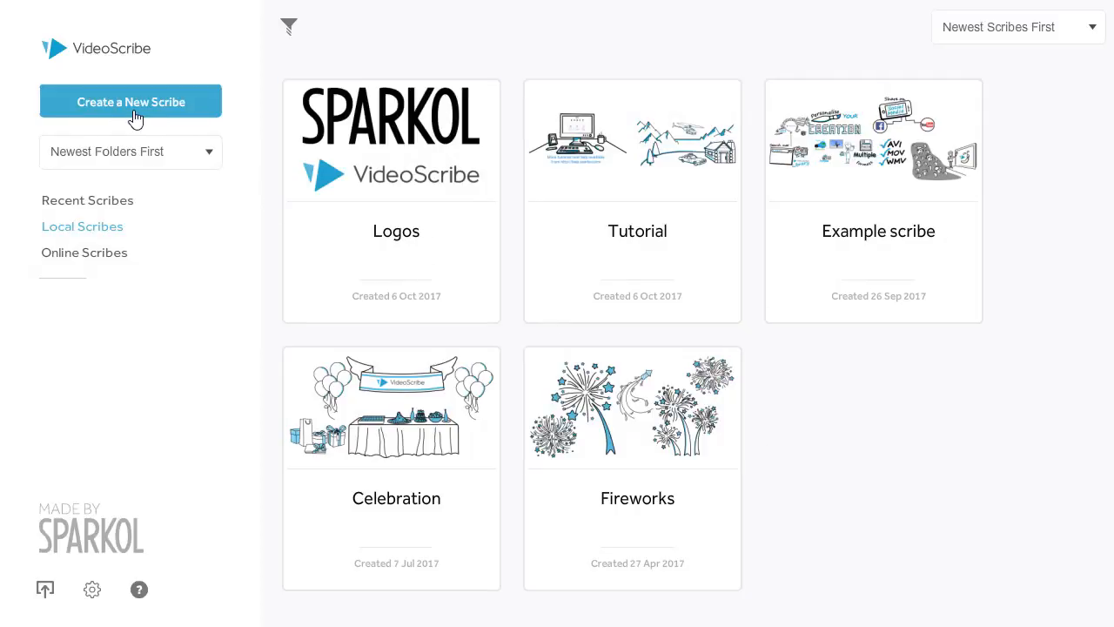
pyautogui.moveTo(859, 165)
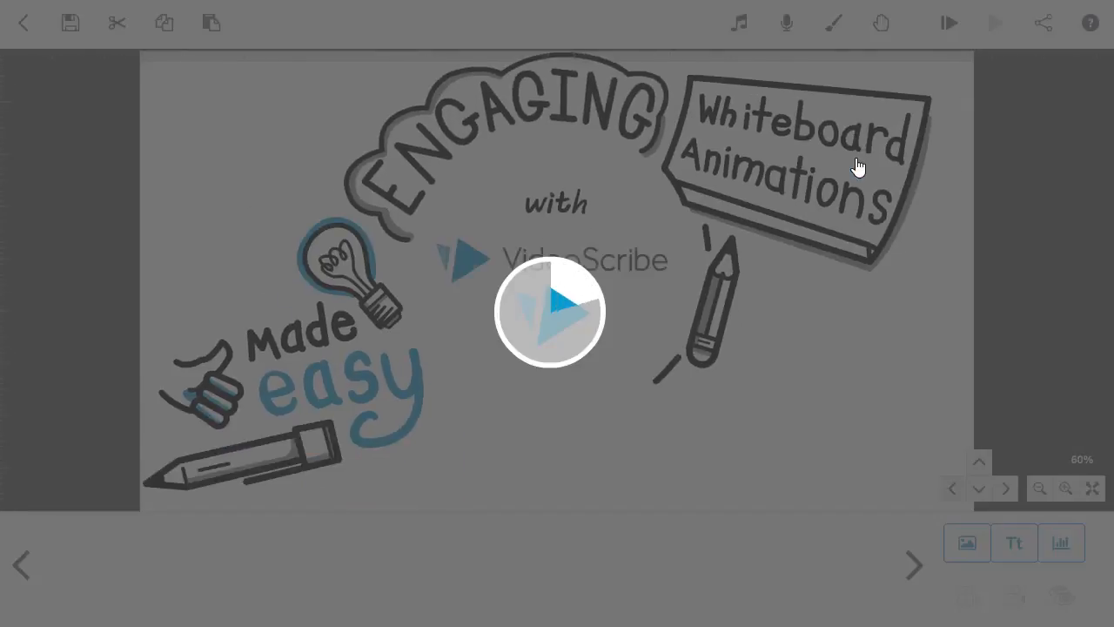
# Open the Example scribe thumbnail to show its whiteboard canvas of sample drawings
pyautogui.click(1039, 488)
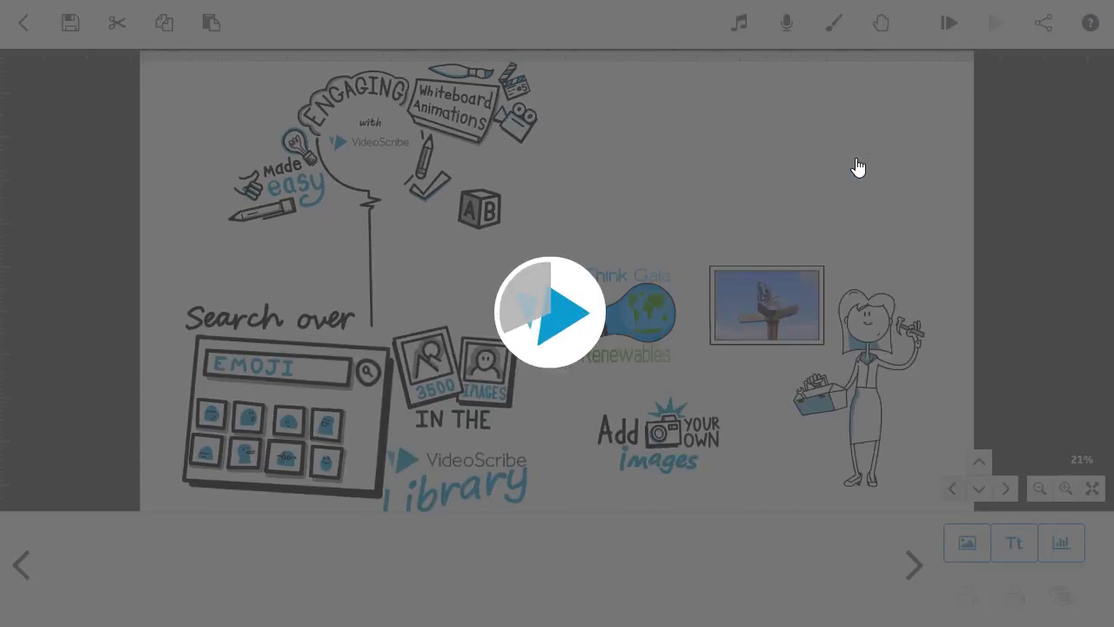